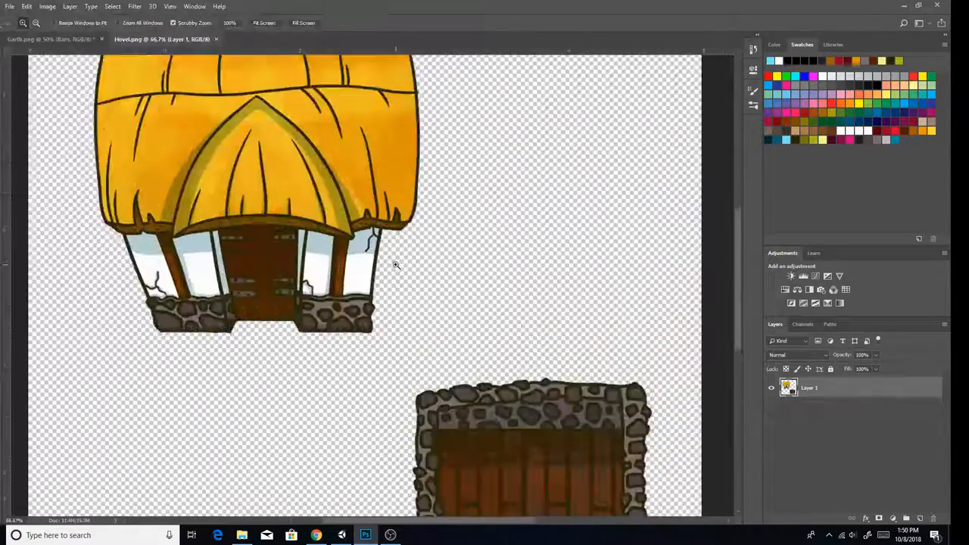
Step: Switch from Hovel.png to the Garth.png barn line drawing
left_click(50, 38)
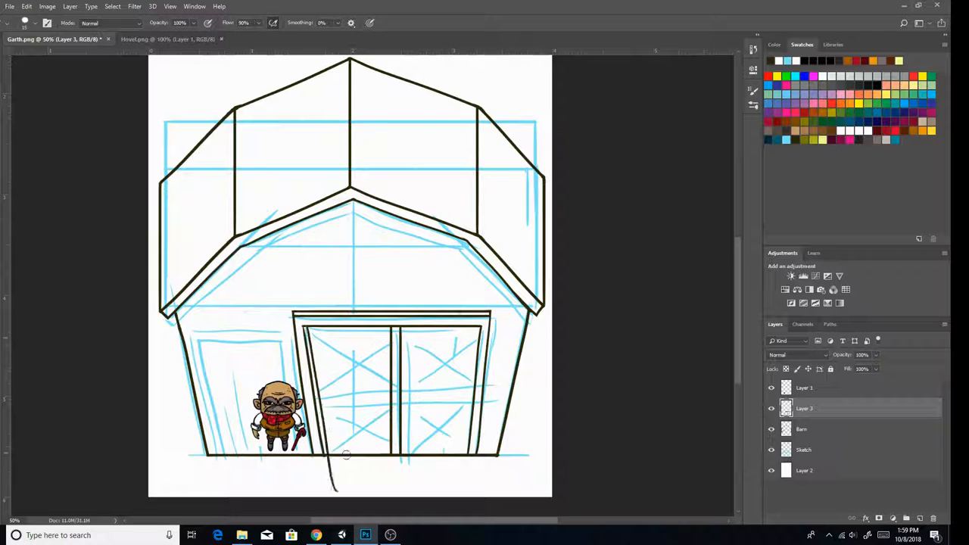
Step: Step backward to undo the last erase while inking the X-braced barn doors
left_click(27, 6)
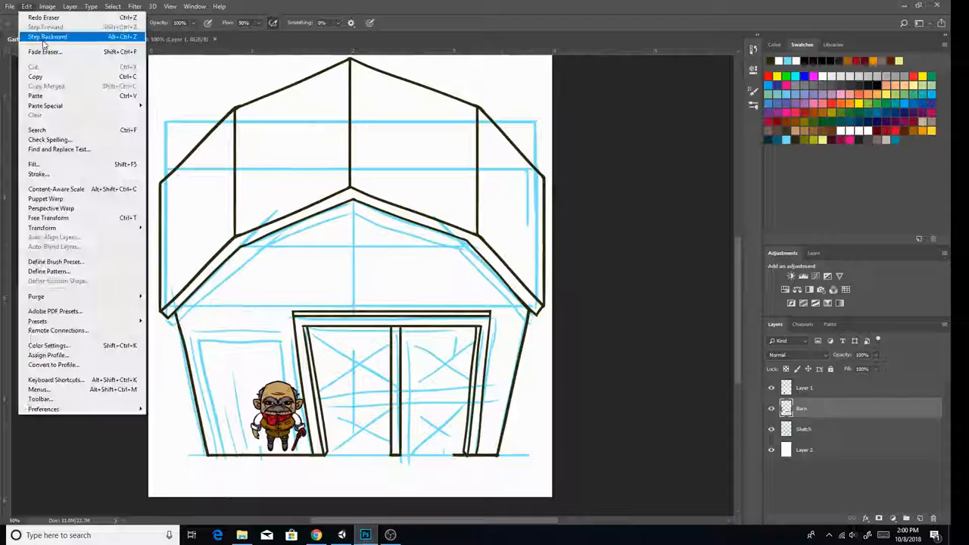
left_click(47, 37)
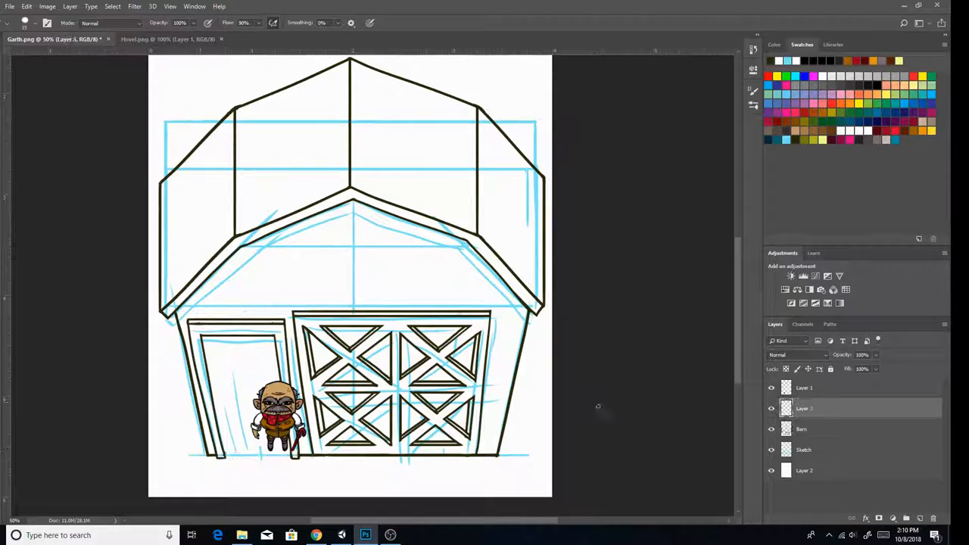
Step: Switch to Chrome to view the Google Images results for 'barn'
left_click(316, 536)
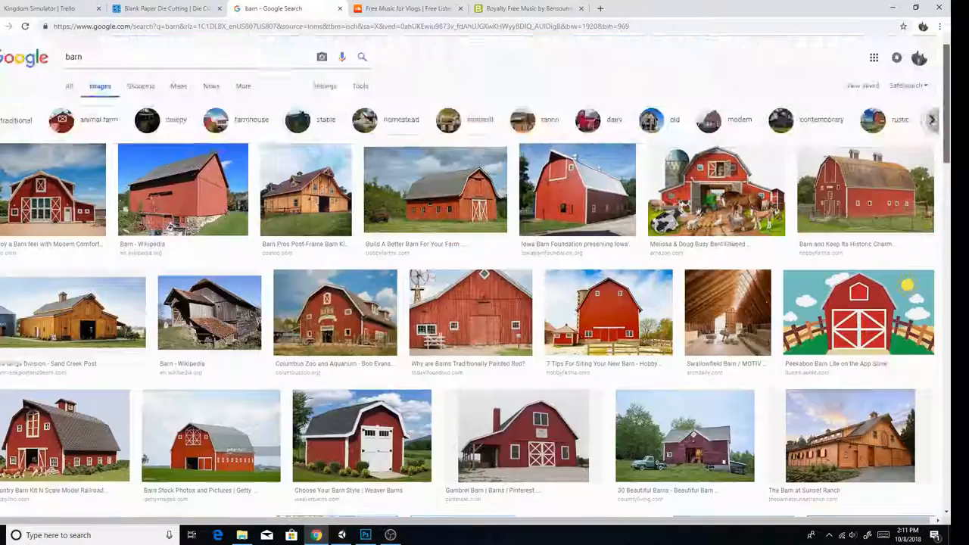
left_click(365, 536)
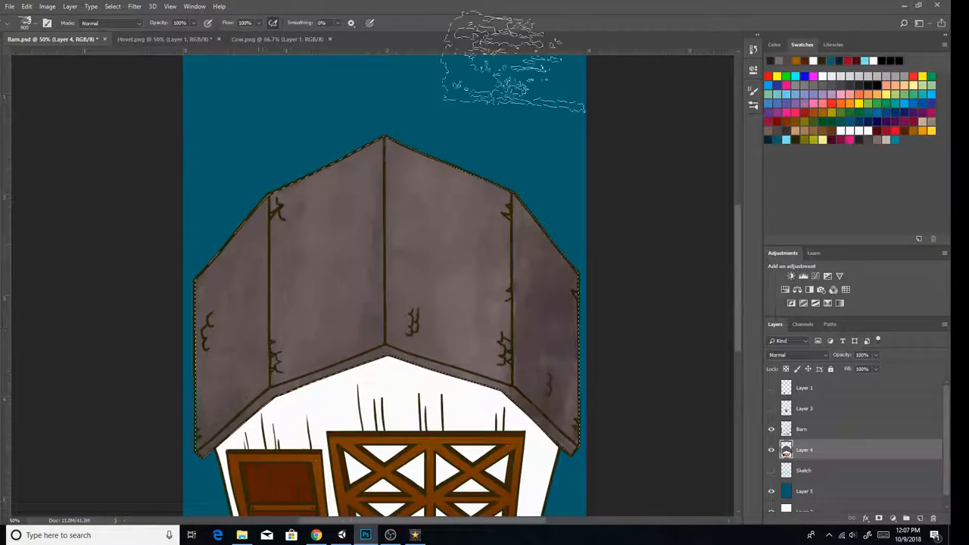
Step: Fill the roof red, doors brown, walls white and background dark blue on new layers
left_click(27, 6)
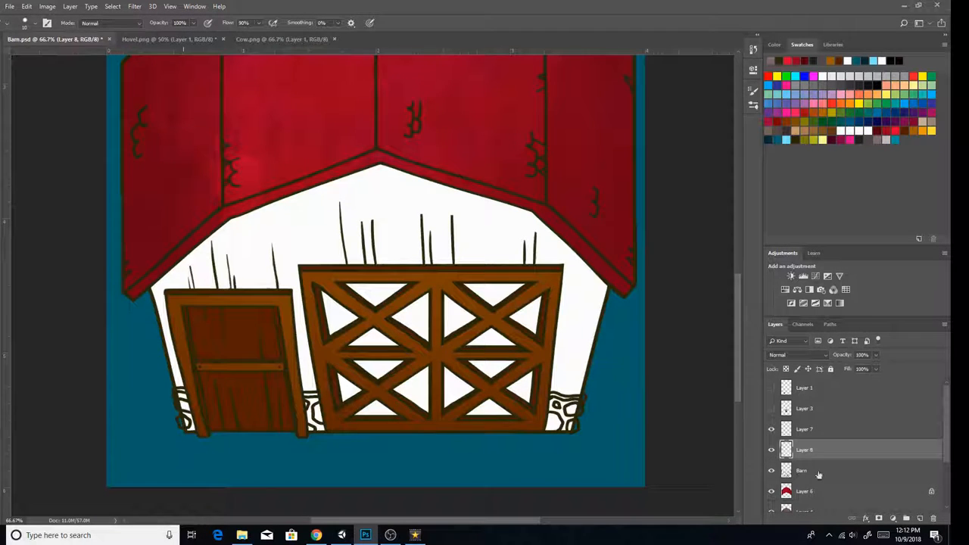
left_click(804, 470)
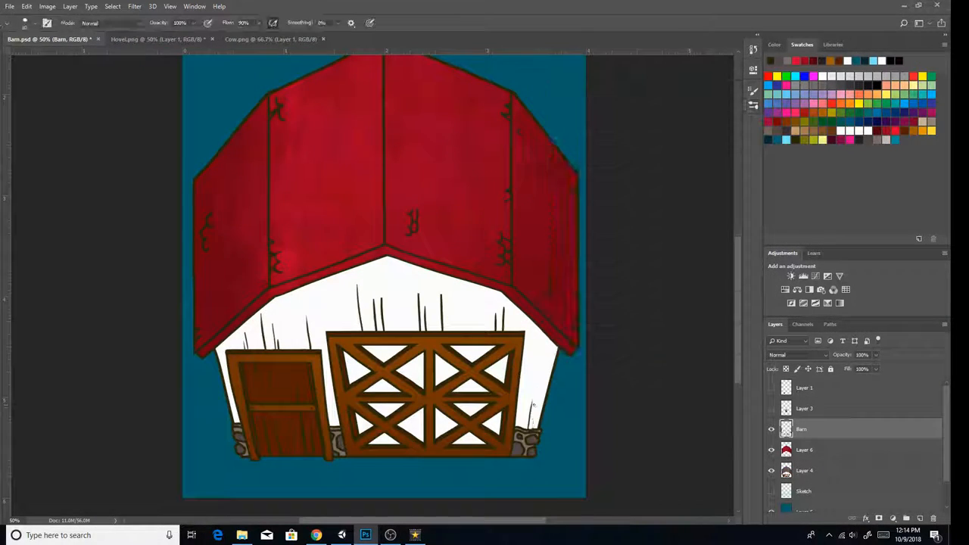
left_click(944, 324)
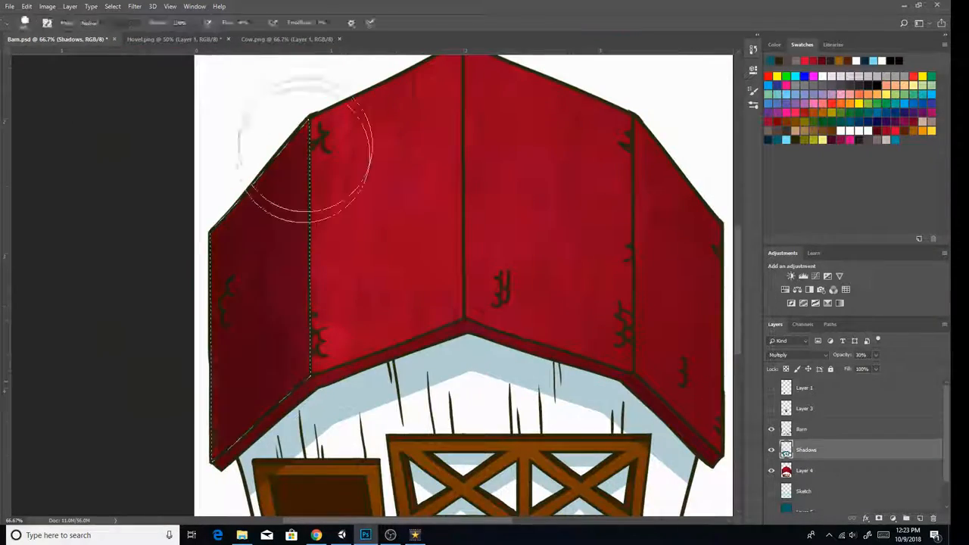
Step: Delete the unused Layer 3 and confirm Yes
left_click(47, 6)
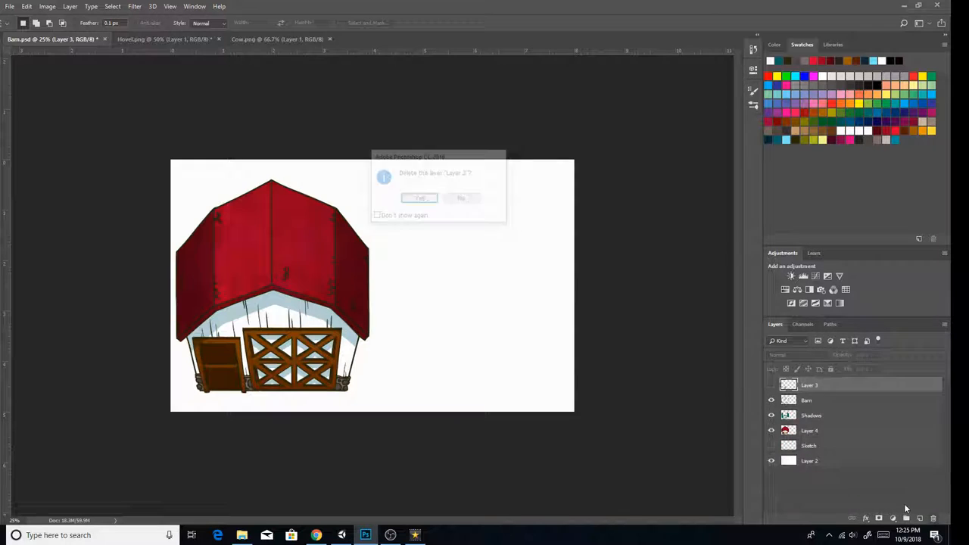
left_click(421, 198)
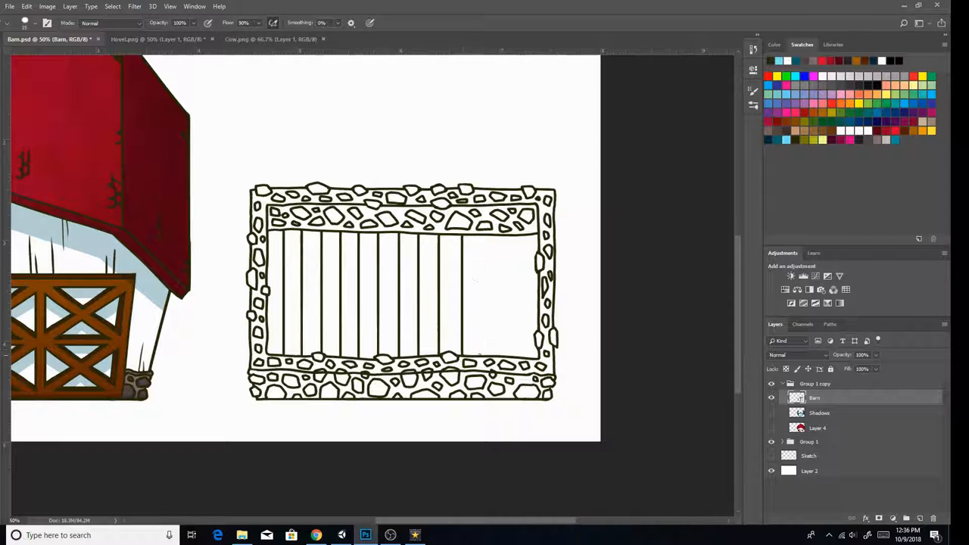
Step: Ink the remaining planks and nail dots, then fill planks dark brown and stones grey
left_click(159, 39)
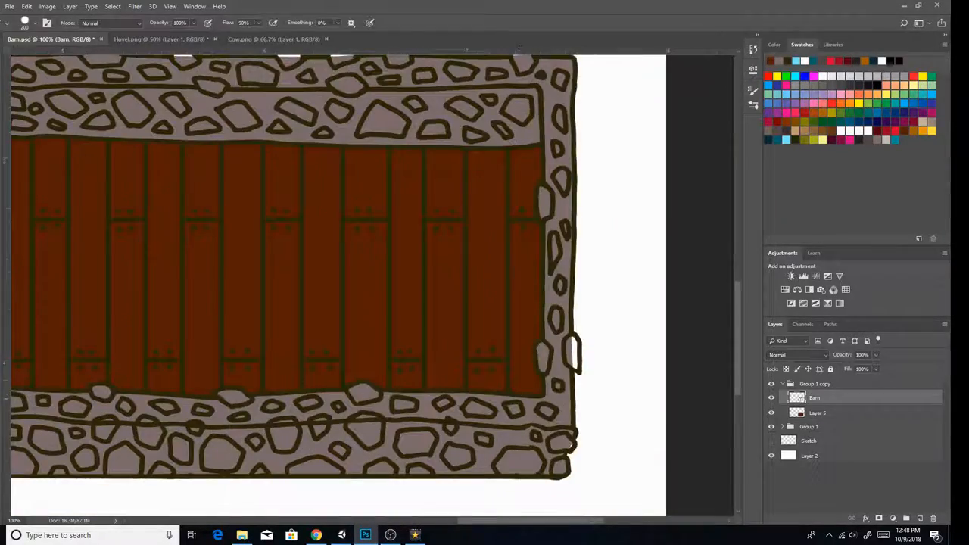
left_click(817, 412)
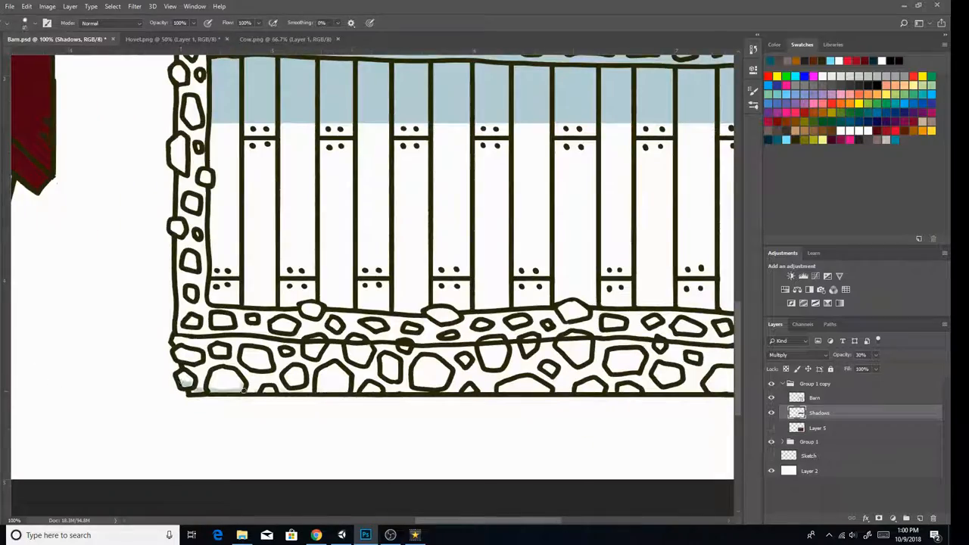
Step: Paint a blue-grey shadow band along the top of the stall planks
left_click(315, 536)
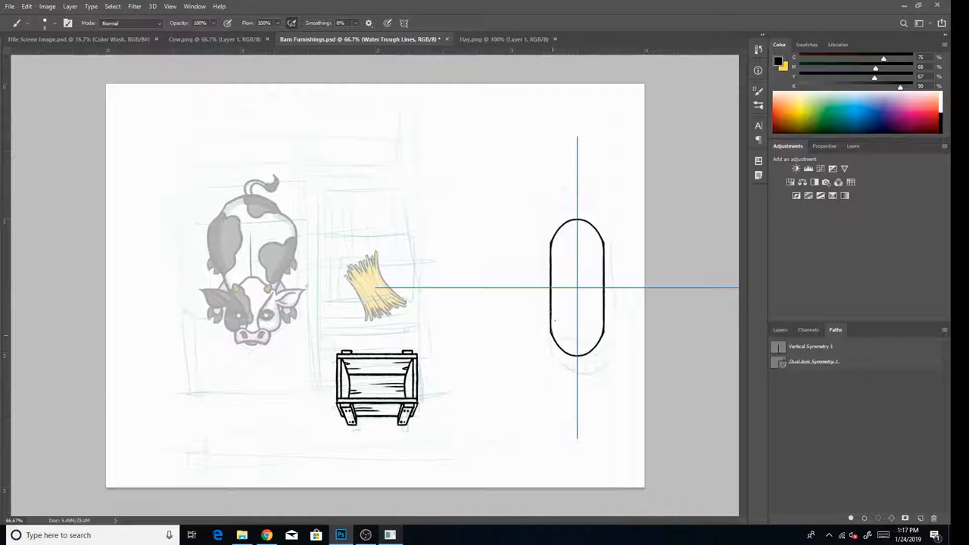
Step: Ink the stall posts, bars and X-braces, and complete the trough base
left_click(780, 330)
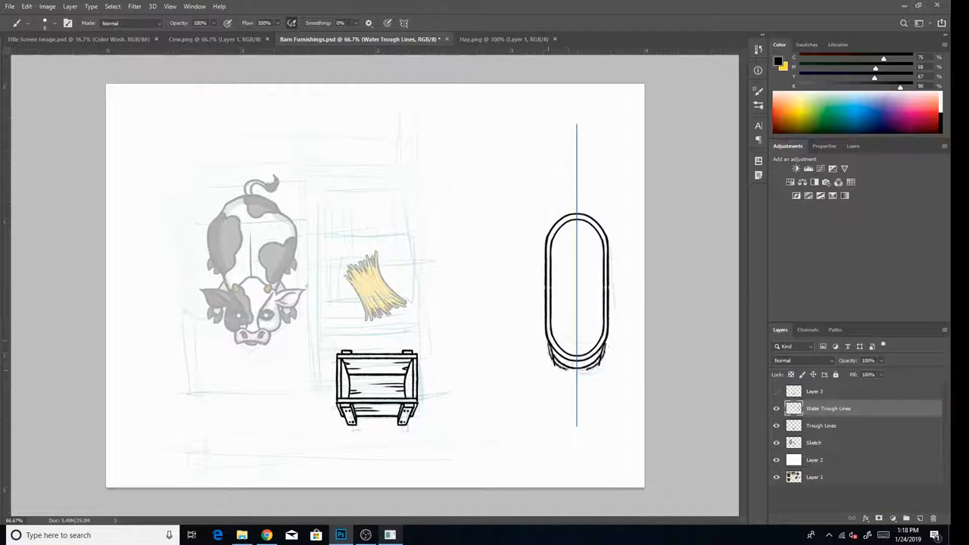
left_click(826, 391)
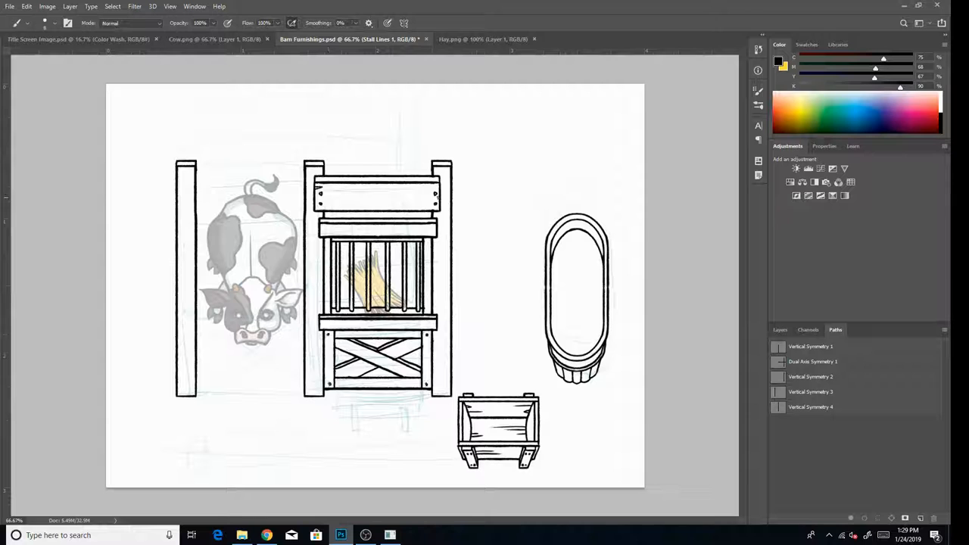
Step: Search Google Images for 'hay pile with pitchfork'
left_click(781, 330)
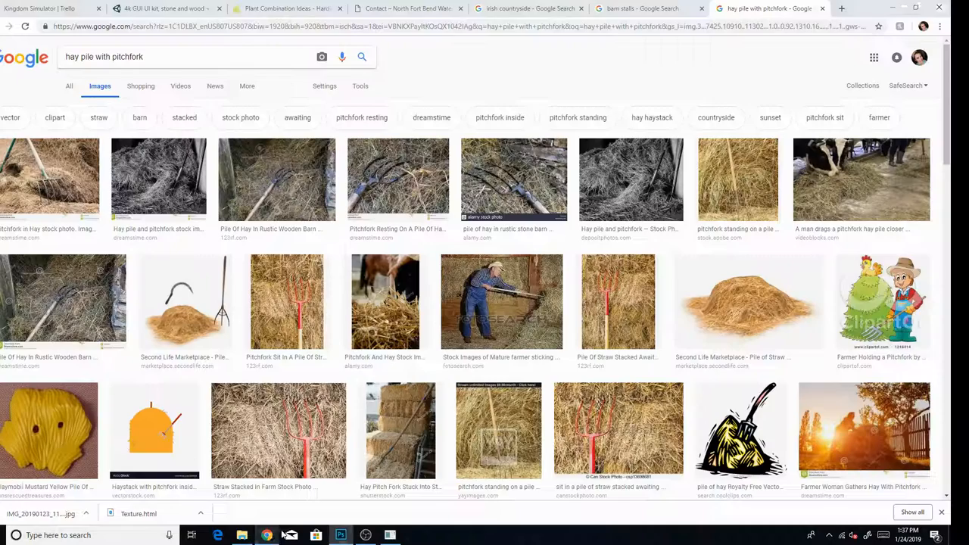
Step: Back in Photoshop, ink the hay pile outline and small tufts on a Hay Lines layer
left_click(340, 535)
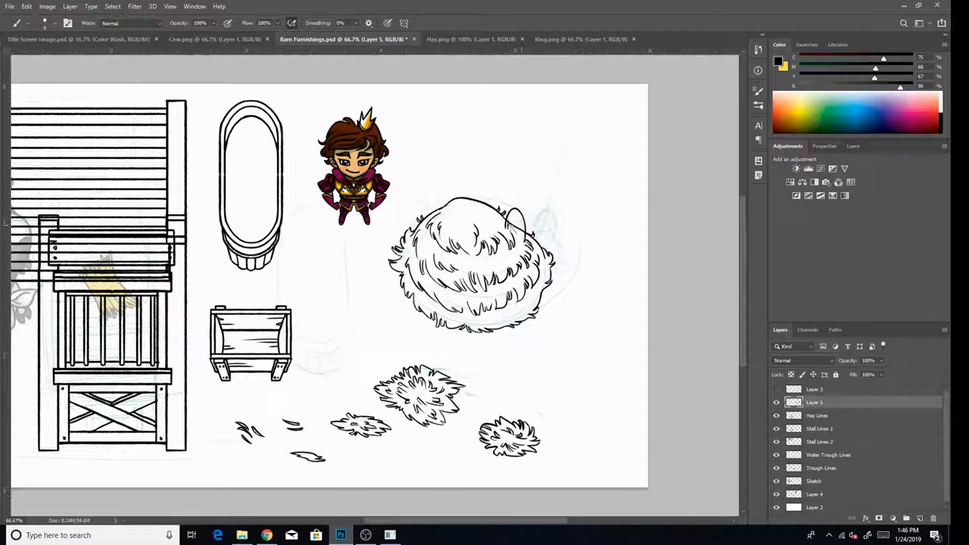
Step: Brush brown onto the stall planks and grey onto the water trough's rim and base
left_click_drag(574, 156, 574, 242)
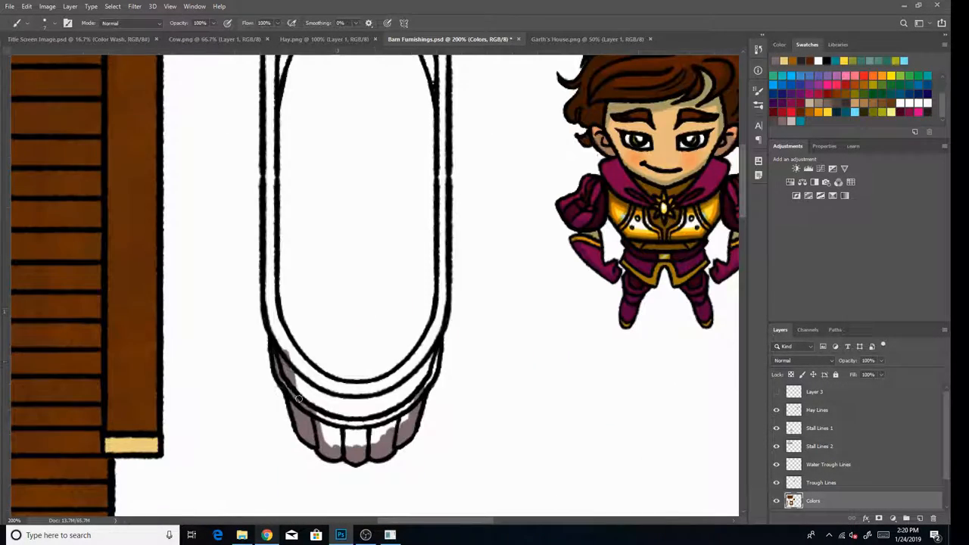
Step: Paint the trough water blue with a highlight, ink a pitchfork, and add teal Multiply shadows
scroll("down", 3)
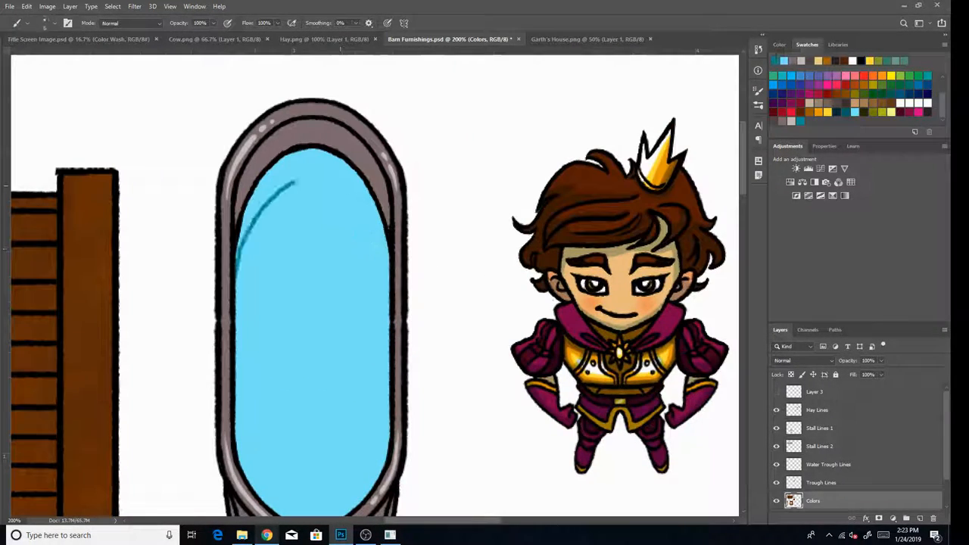
left_click(26, 6)
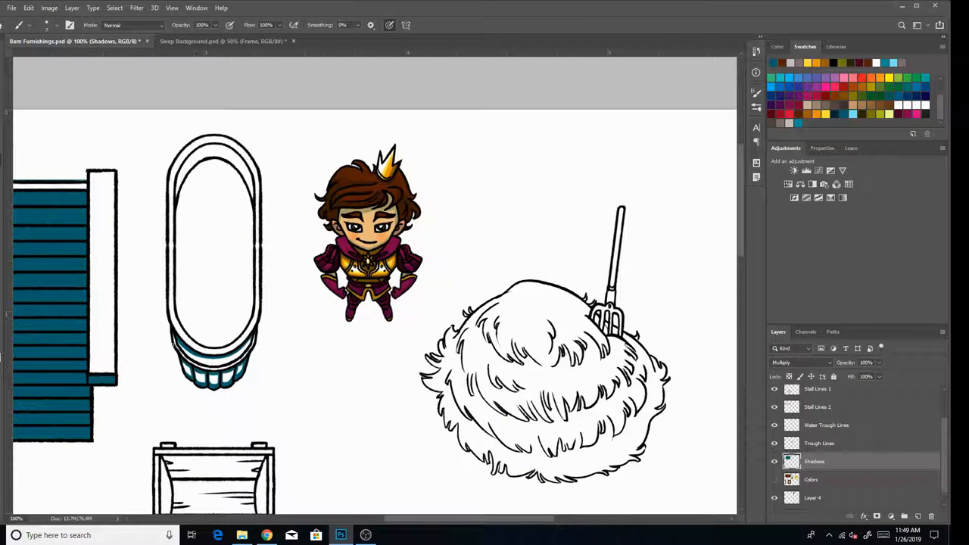
Step: Shade the hay strands teal, then ink the feeder end posts over a reference photo
scroll("down", 3)
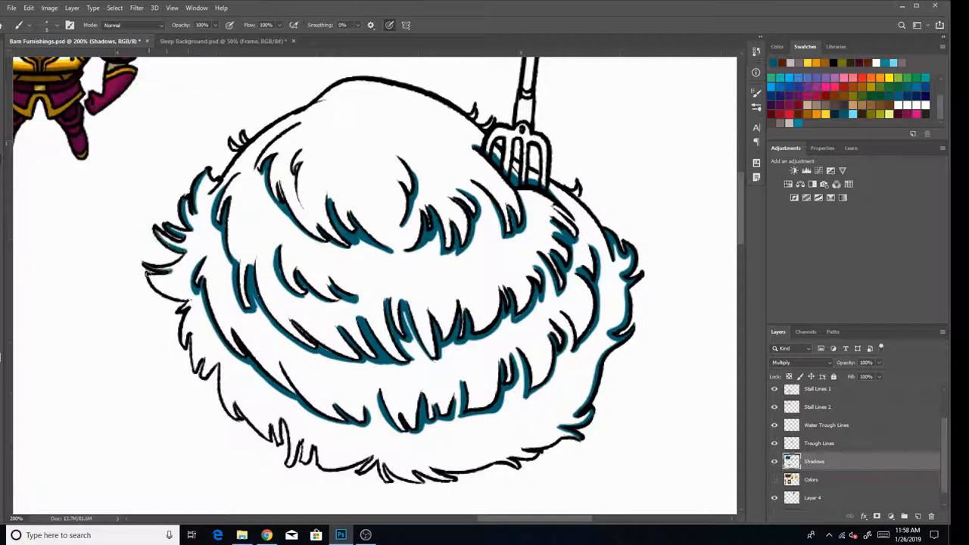
scroll("down", 3)
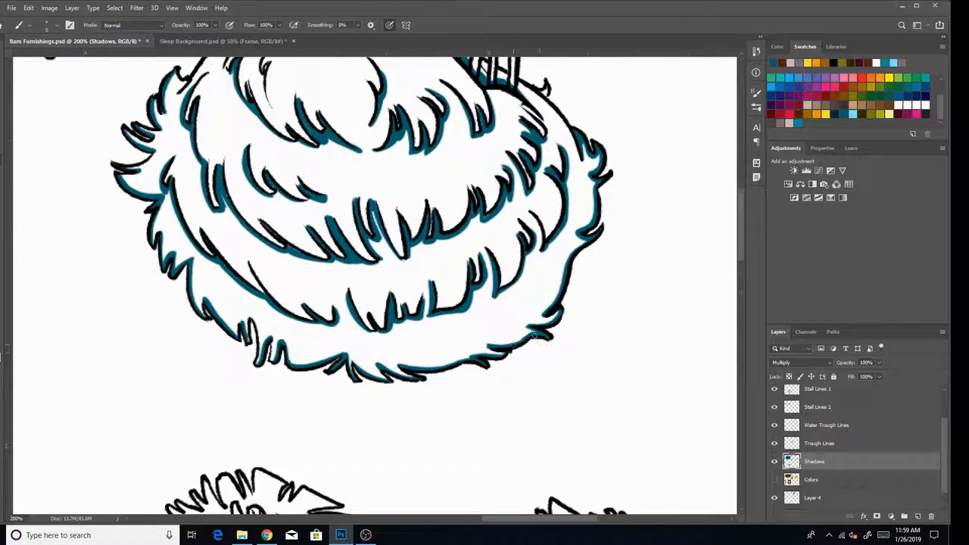
scroll("down", 3)
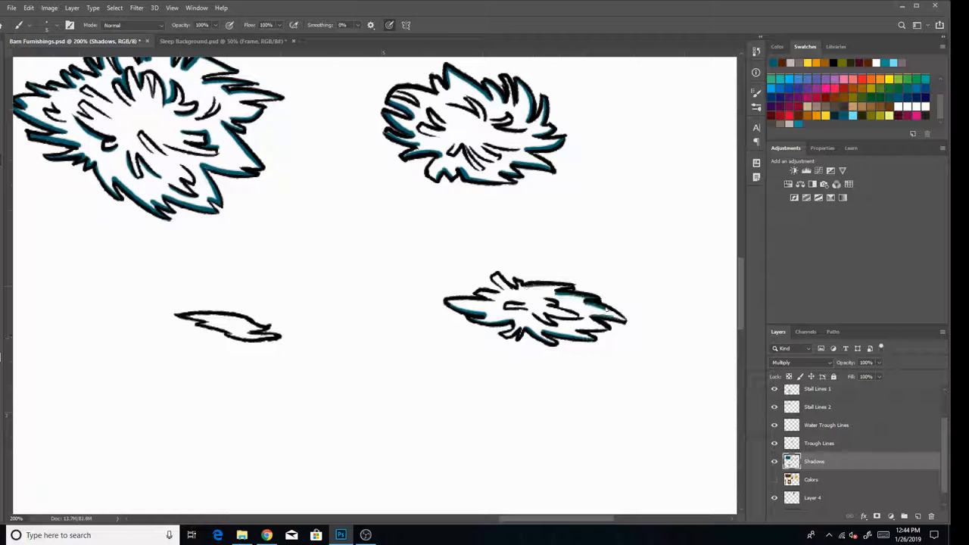
left_click(343, 41)
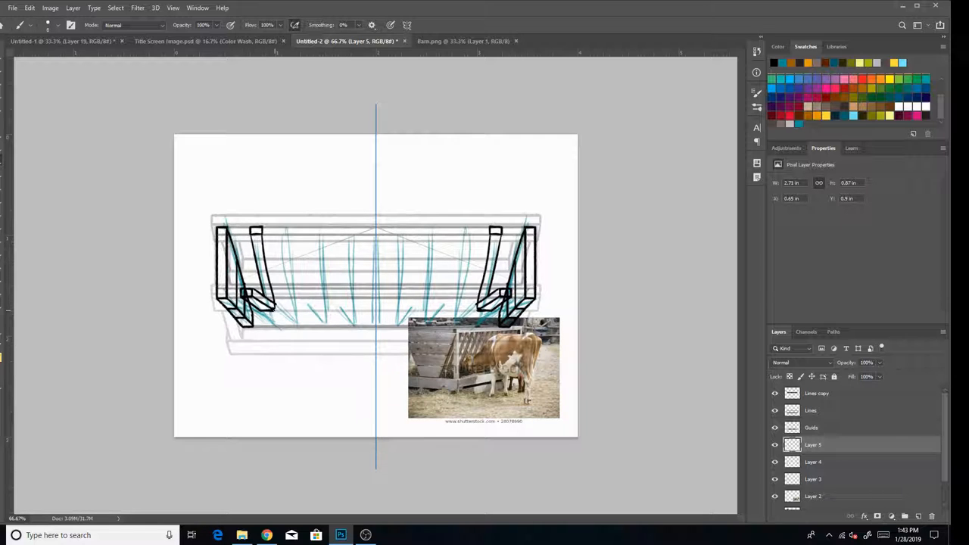
Step: Duplicate and mirror the slanted slats, paint them brown, and undo stray strokes
left_click(813, 427)
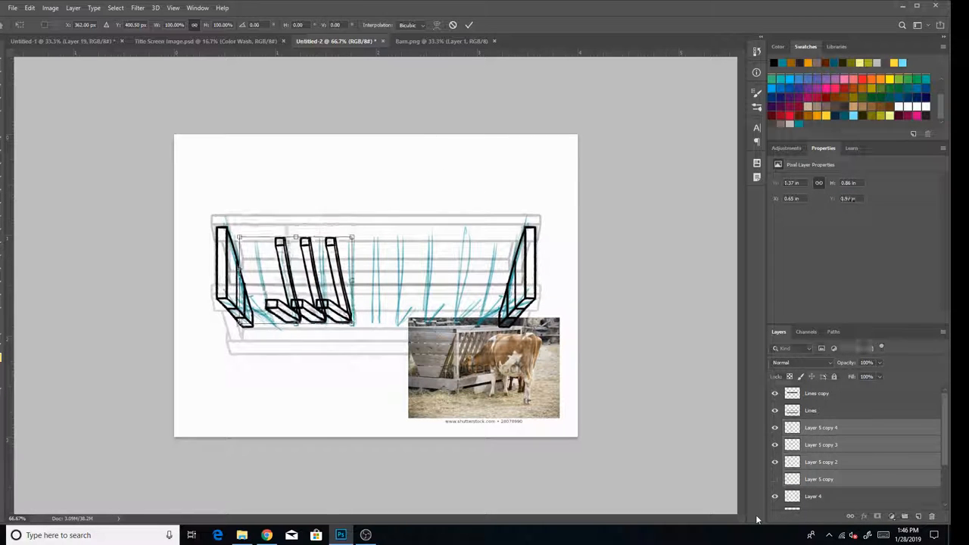
left_click(94, 8)
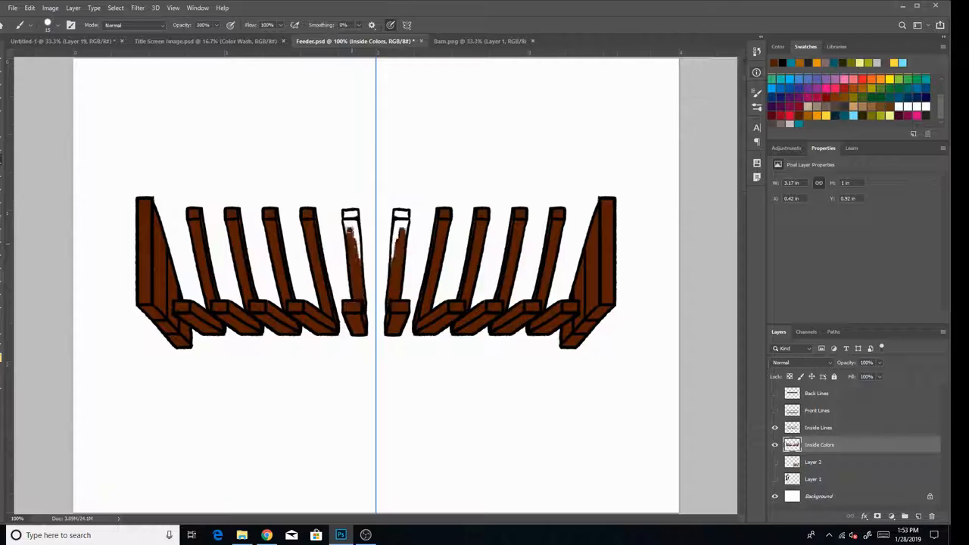
left_click(30, 8)
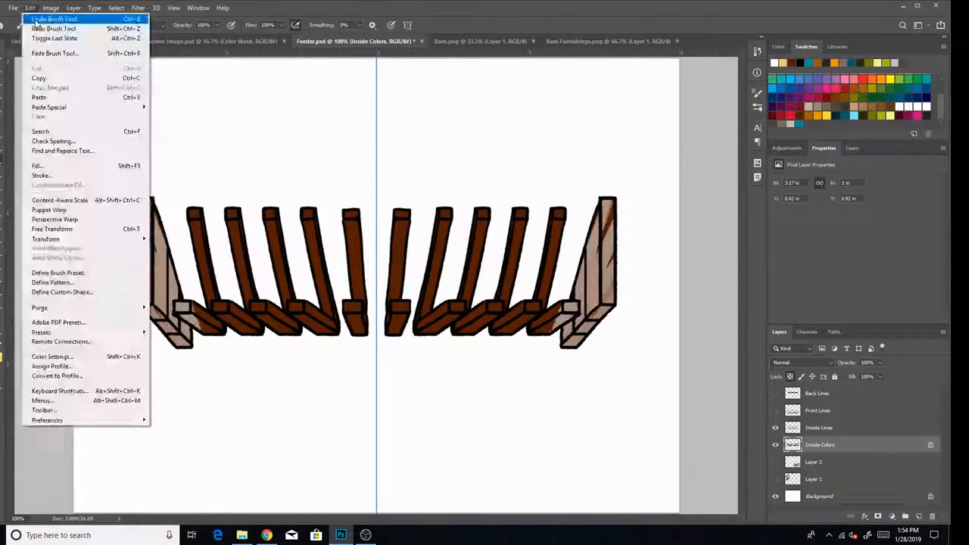